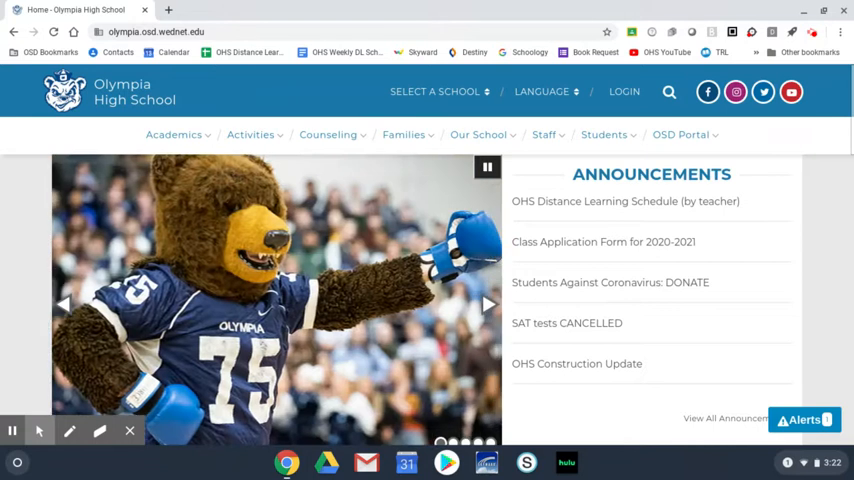
{"action": "mouse_move", "coordinate": [825, 344]}
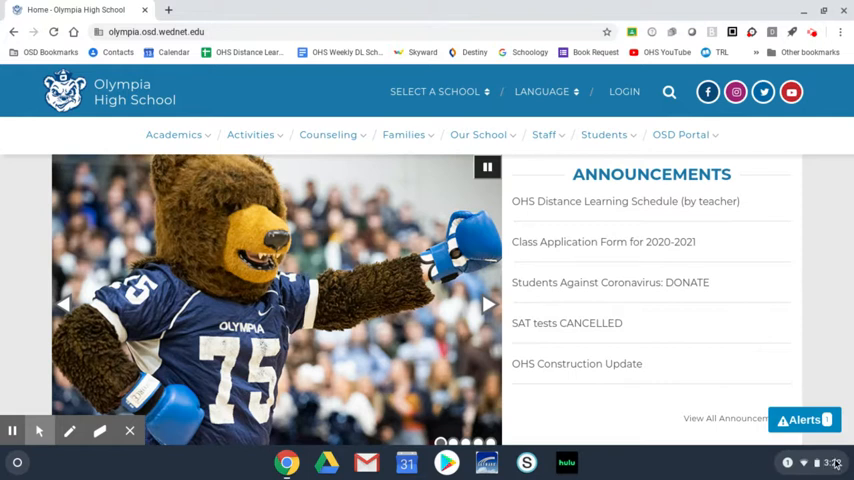
Step: From the shelf, go to Settings' Languages and input page under Advanced
{"action": "left_click", "coordinate": [835, 462]}
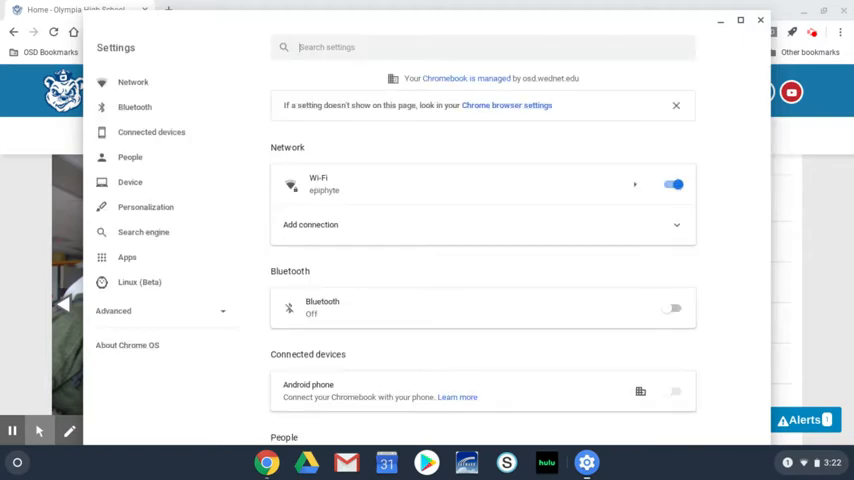
{"action": "scroll", "scroll_direction": "down", "scroll_amount": 3}
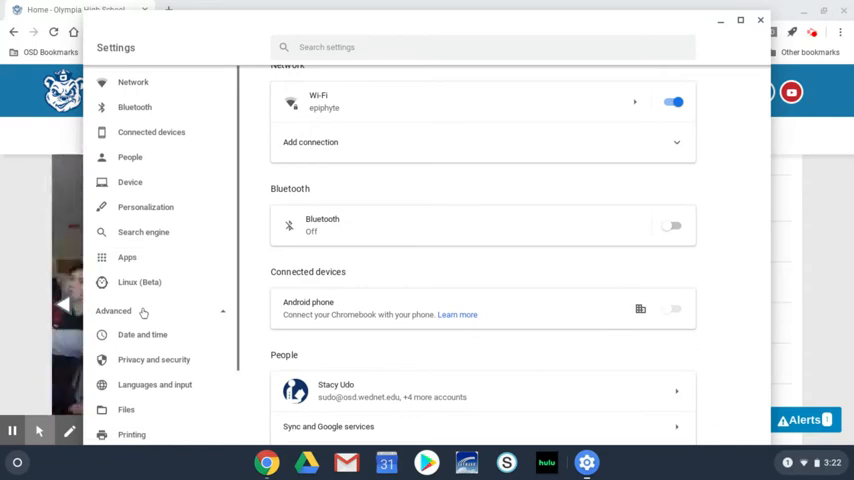
{"action": "scroll", "scroll_direction": "down", "scroll_amount": 3}
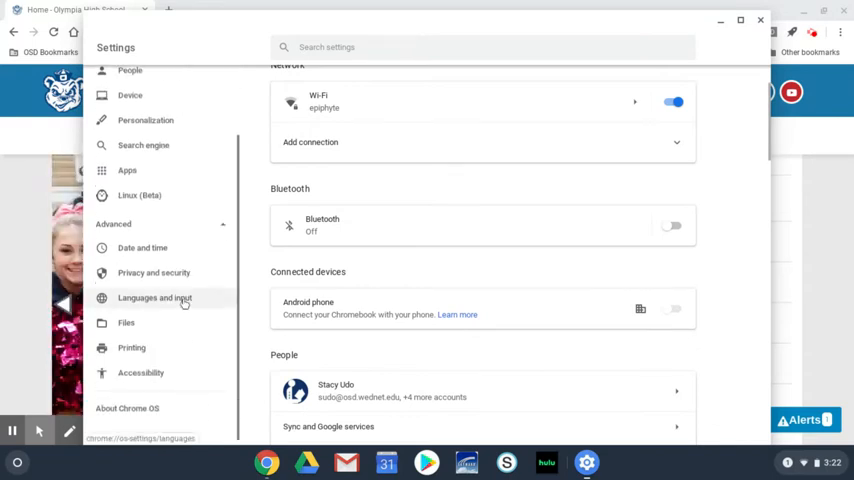
{"action": "left_click", "coordinate": [155, 297]}
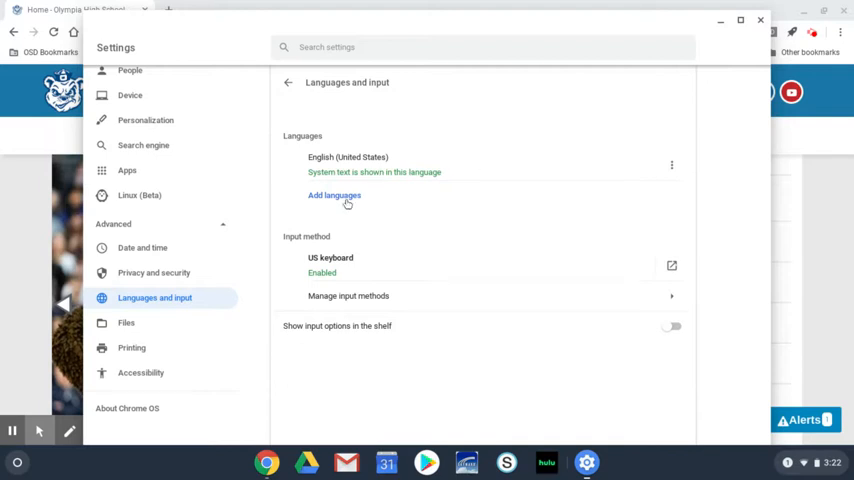
Step: Add 'Spanish - español' to the languages list below English (United States)
{"action": "left_click", "coordinate": [334, 195]}
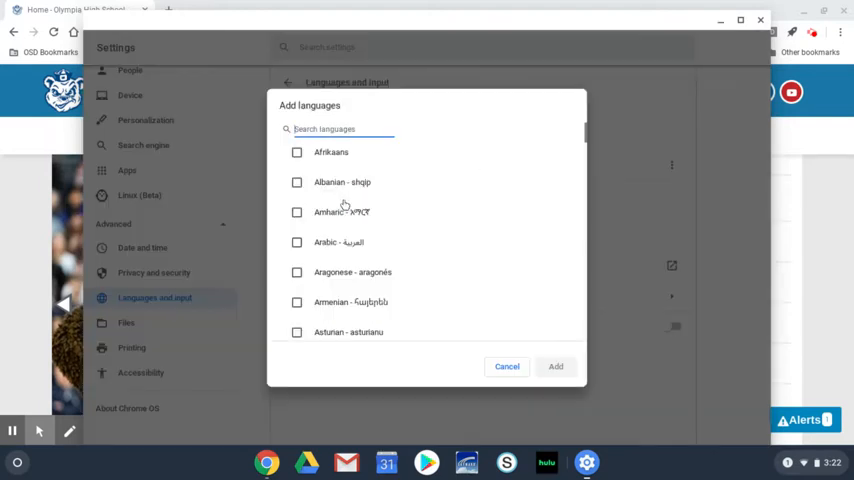
{"action": "mouse_move", "coordinate": [460, 194]}
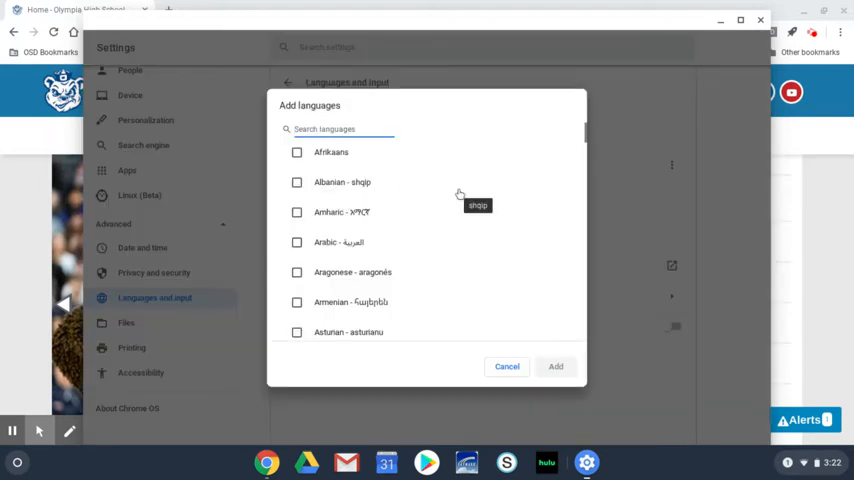
{"action": "scroll", "scroll_direction": "down", "scroll_amount": 3}
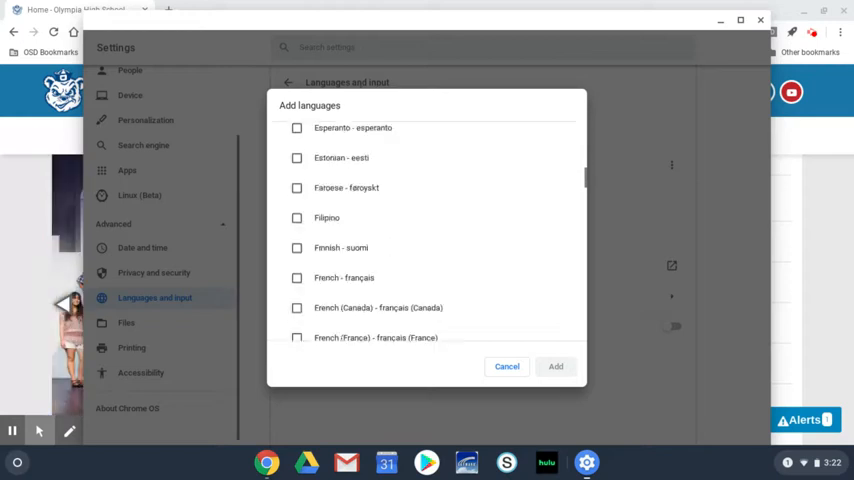
{"action": "scroll", "scroll_direction": "down", "scroll_amount": 3}
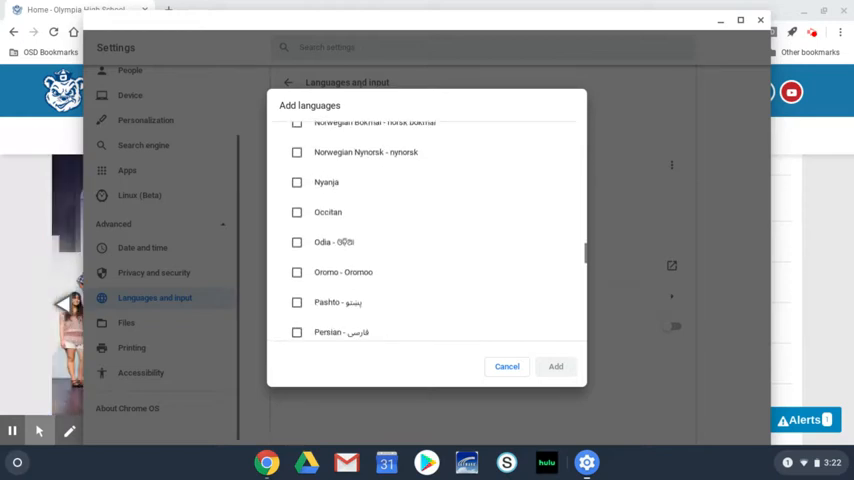
{"action": "scroll", "scroll_direction": "down", "scroll_amount": 3}
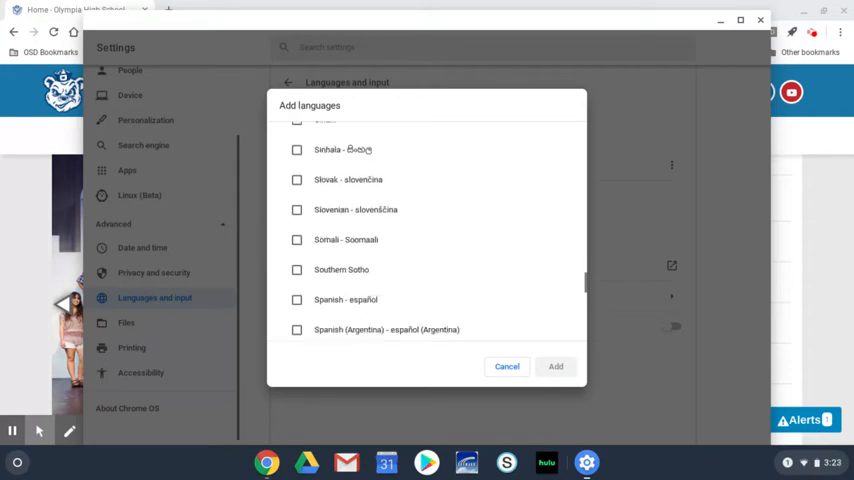
{"action": "scroll", "scroll_direction": "down", "scroll_amount": 3}
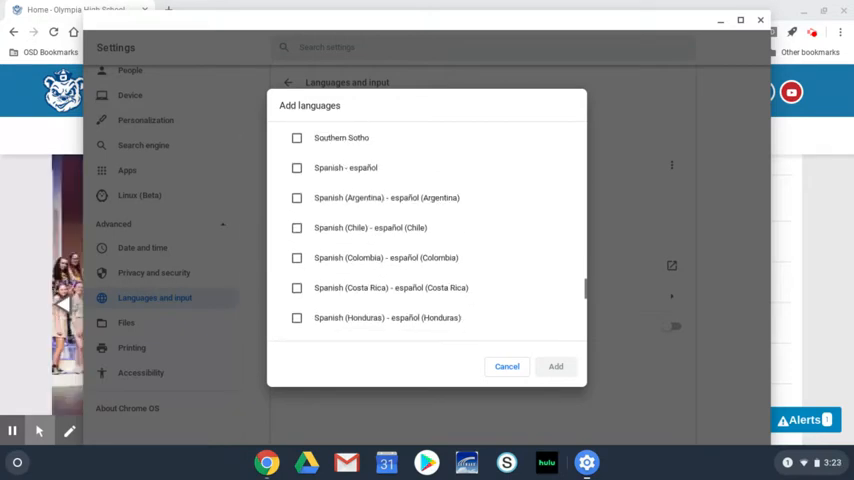
{"action": "left_click", "coordinate": [296, 167]}
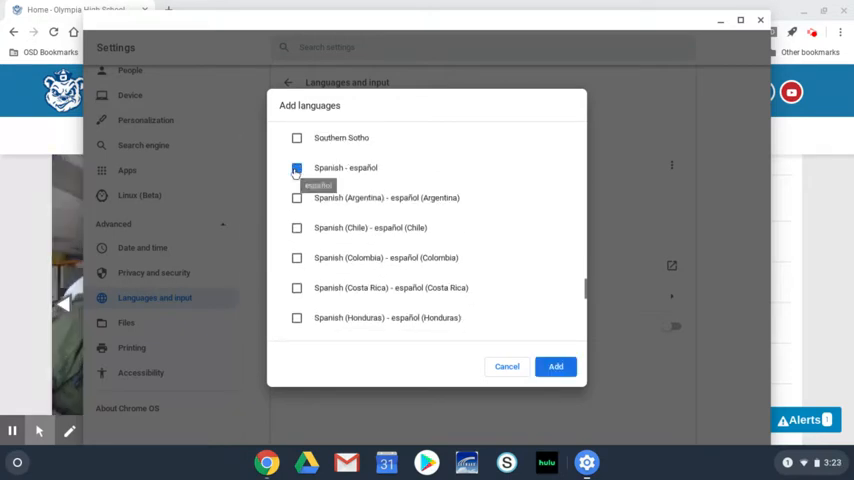
{"action": "left_click", "coordinate": [556, 366]}
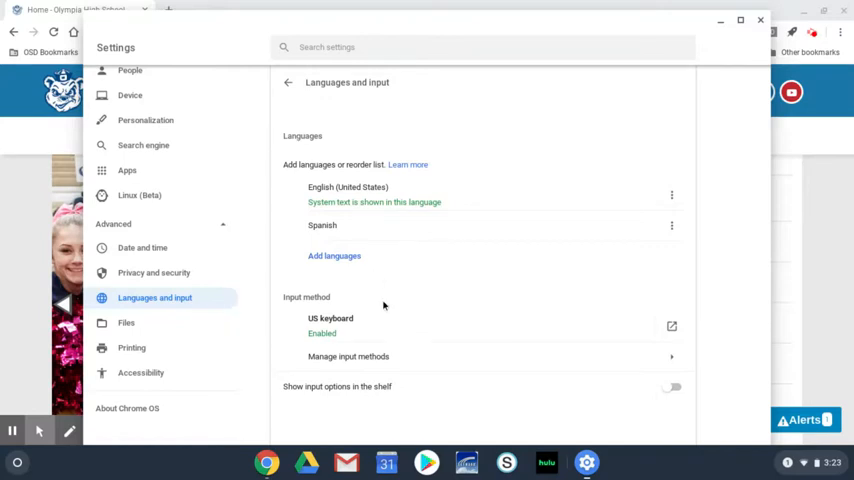
{"action": "mouse_move", "coordinate": [395, 324]}
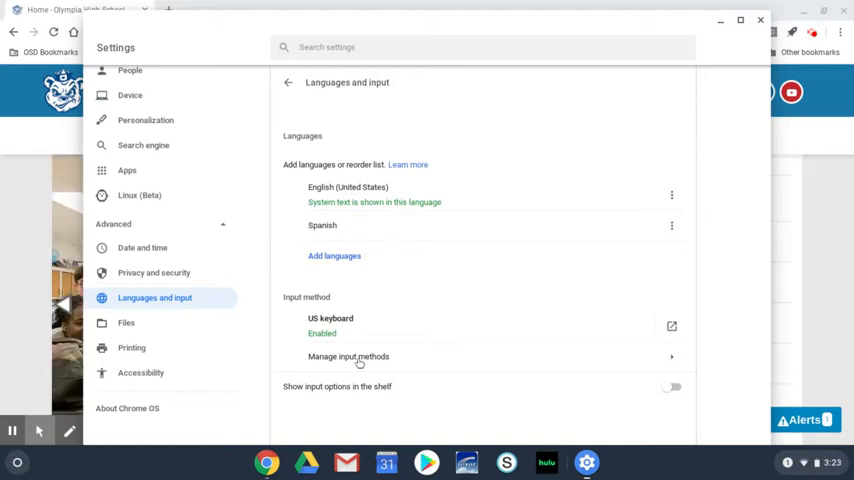
Step: Enable the Spanish keyboard under Spanish in Manage input methods
{"action": "left_click", "coordinate": [348, 356]}
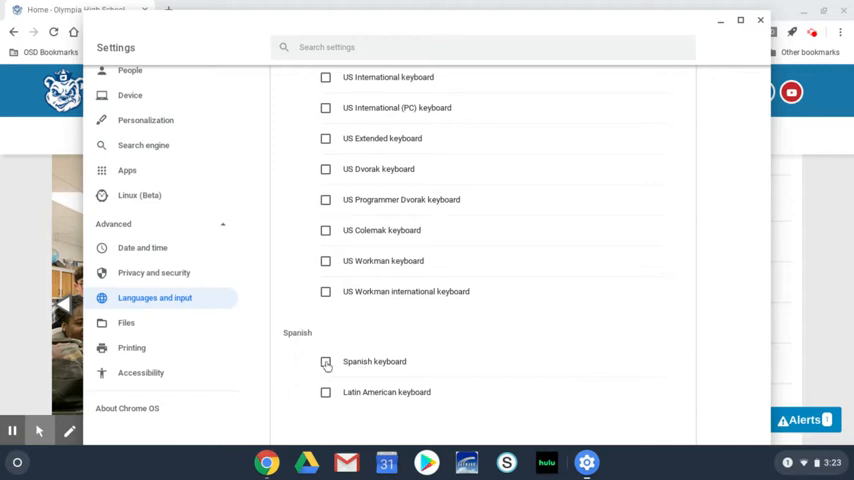
{"action": "left_click", "coordinate": [325, 361]}
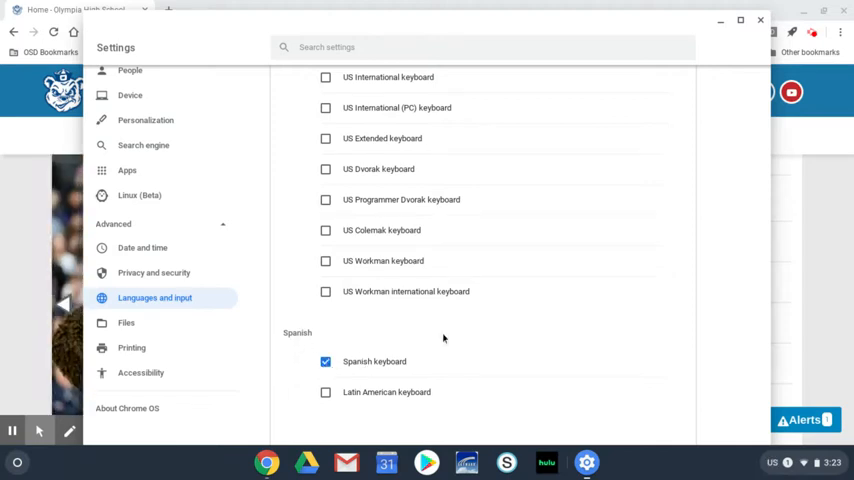
{"action": "scroll", "scroll_direction": "up", "scroll_amount": 3}
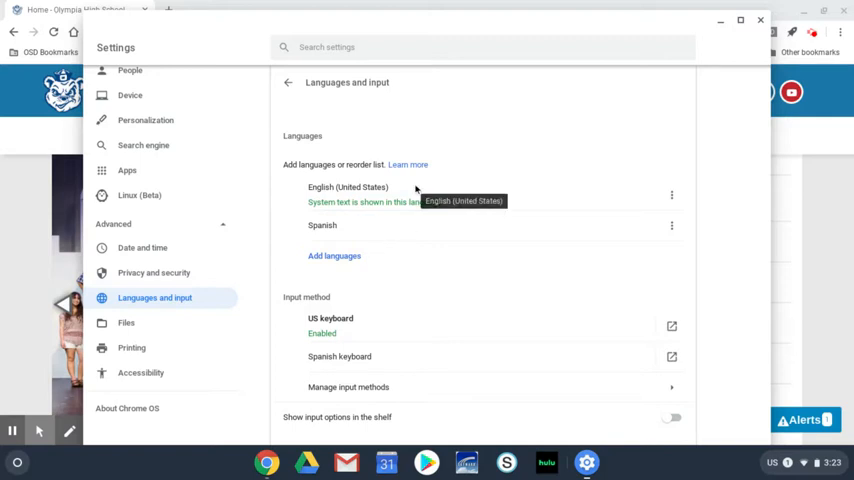
{"action": "mouse_move", "coordinate": [413, 339]}
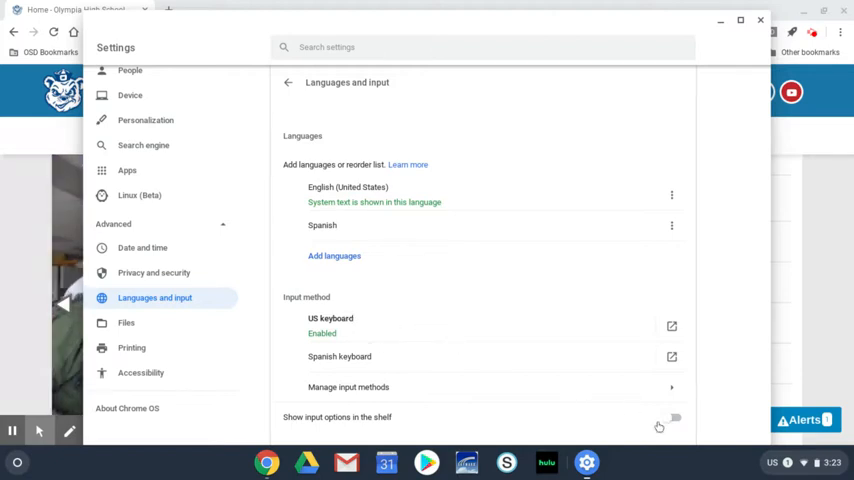
Step: Click near the 'Show input options in the shelf' toggle on Languages and input
{"action": "left_click", "coordinate": [671, 418]}
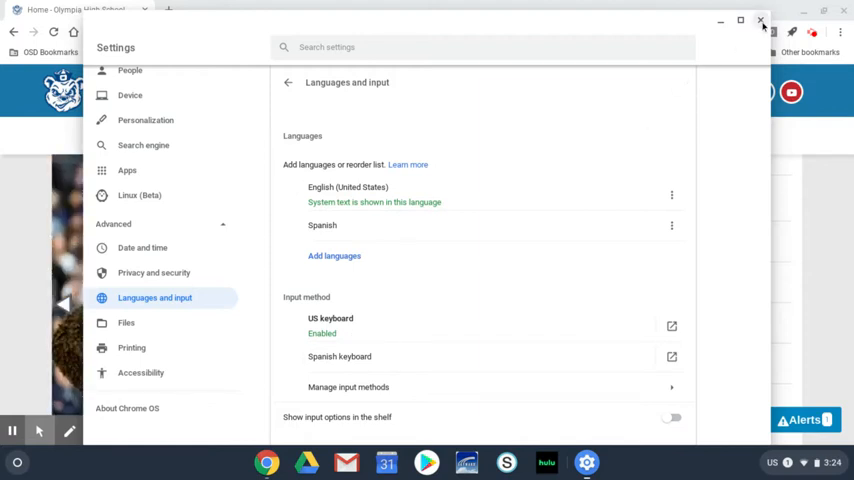
Step: Close Settings and select Spanish keyboard in the shelf's quick settings
{"action": "left_click", "coordinate": [760, 20]}
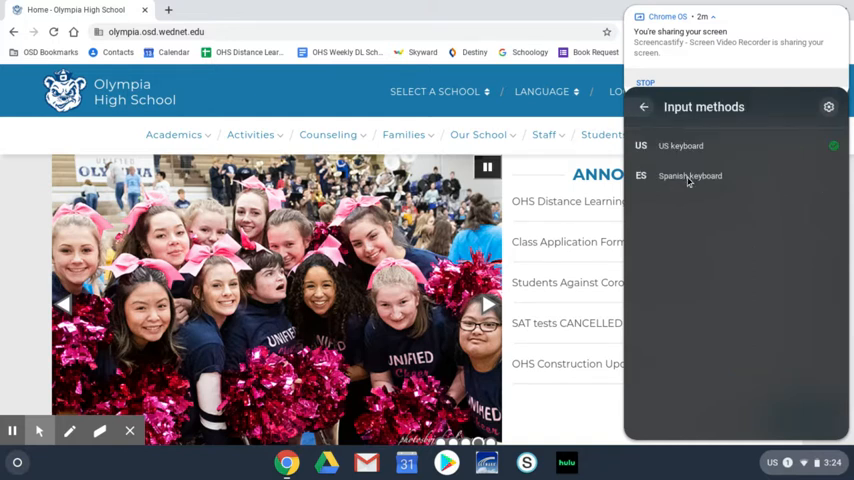
{"action": "left_click", "coordinate": [690, 175]}
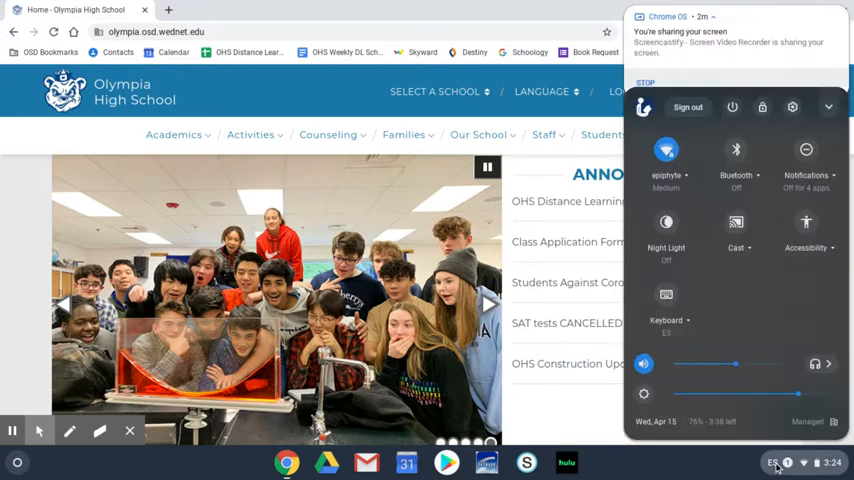
{"action": "left_click", "coordinate": [666, 300]}
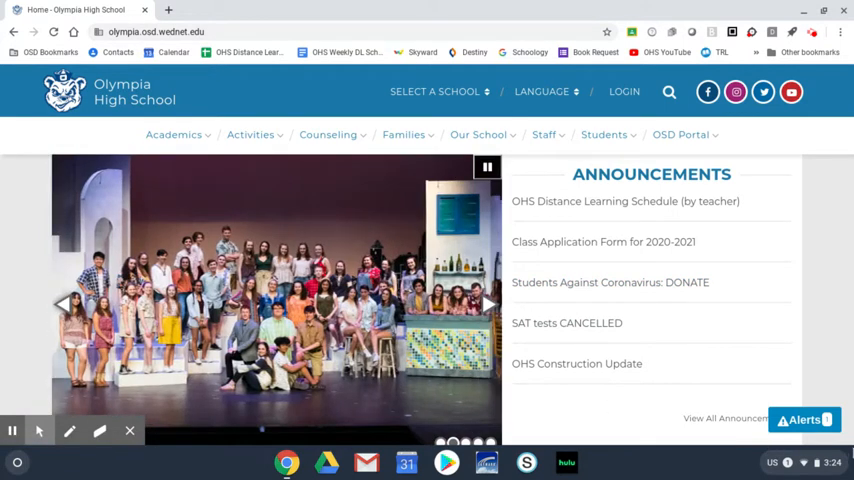
{"action": "mouse_move", "coordinate": [636, 454]}
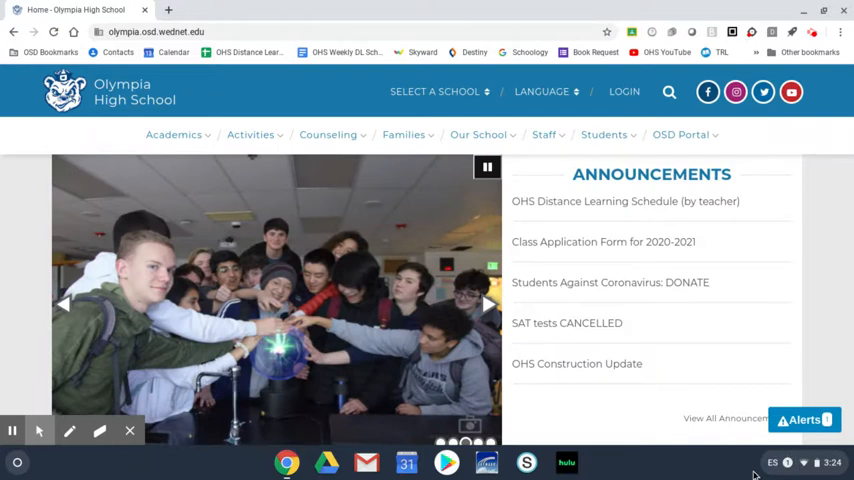
{"action": "mouse_move", "coordinate": [726, 424]}
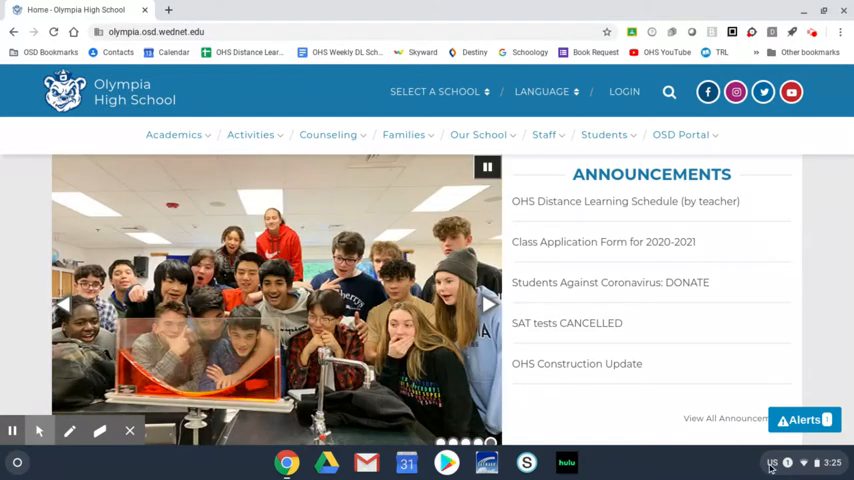
Step: Open the input options from the shelf keyboard indicator
{"action": "left_click", "coordinate": [771, 462]}
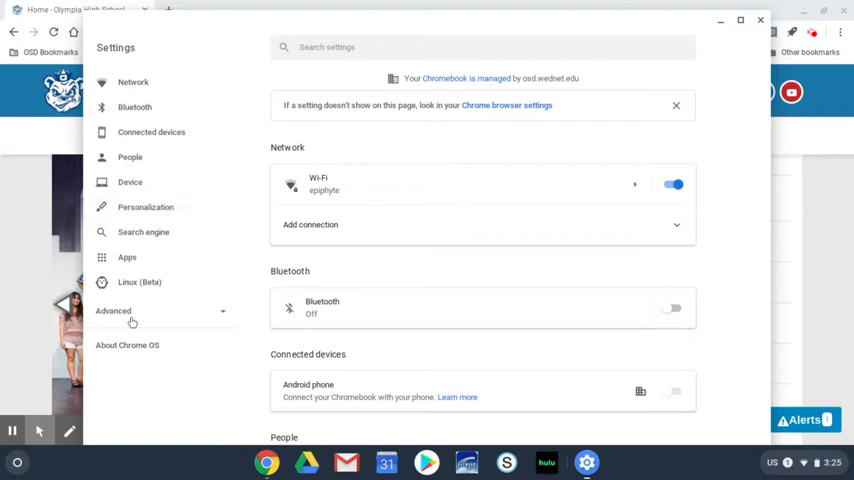
Step: Return to Advanced > Languages and input and open Spanish's options menu showing Remove
{"action": "left_click", "coordinate": [113, 310]}
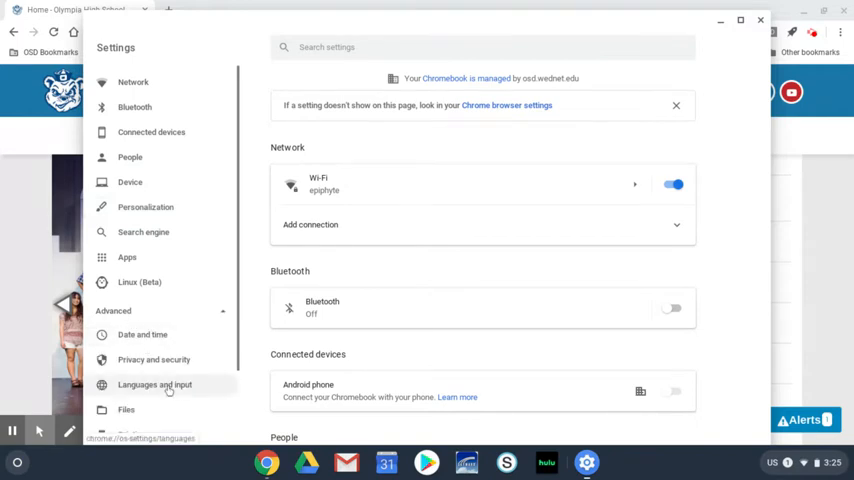
{"action": "left_click", "coordinate": [155, 384]}
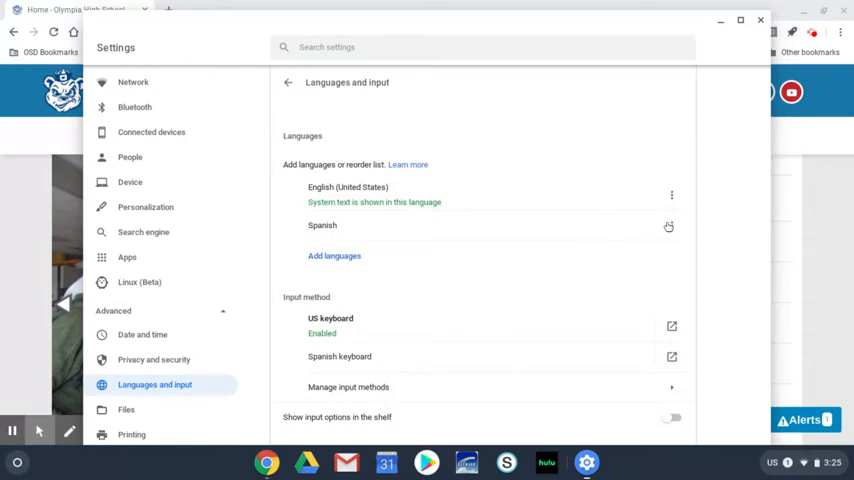
{"action": "left_click", "coordinate": [668, 226]}
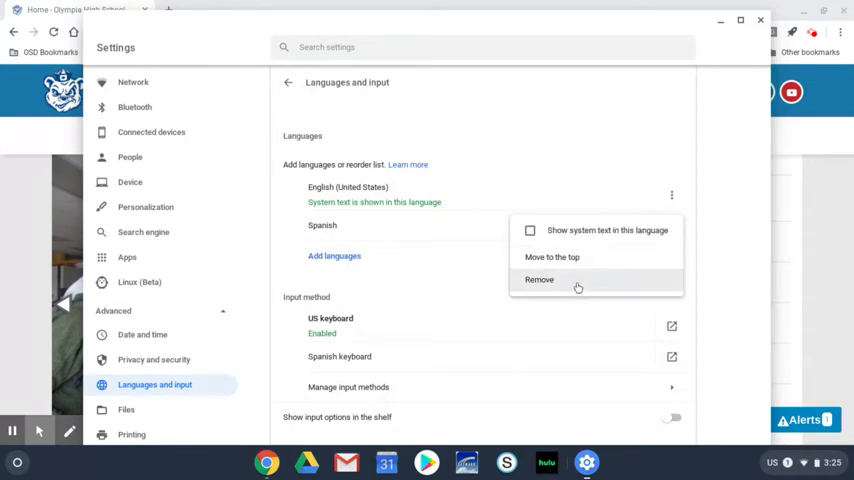